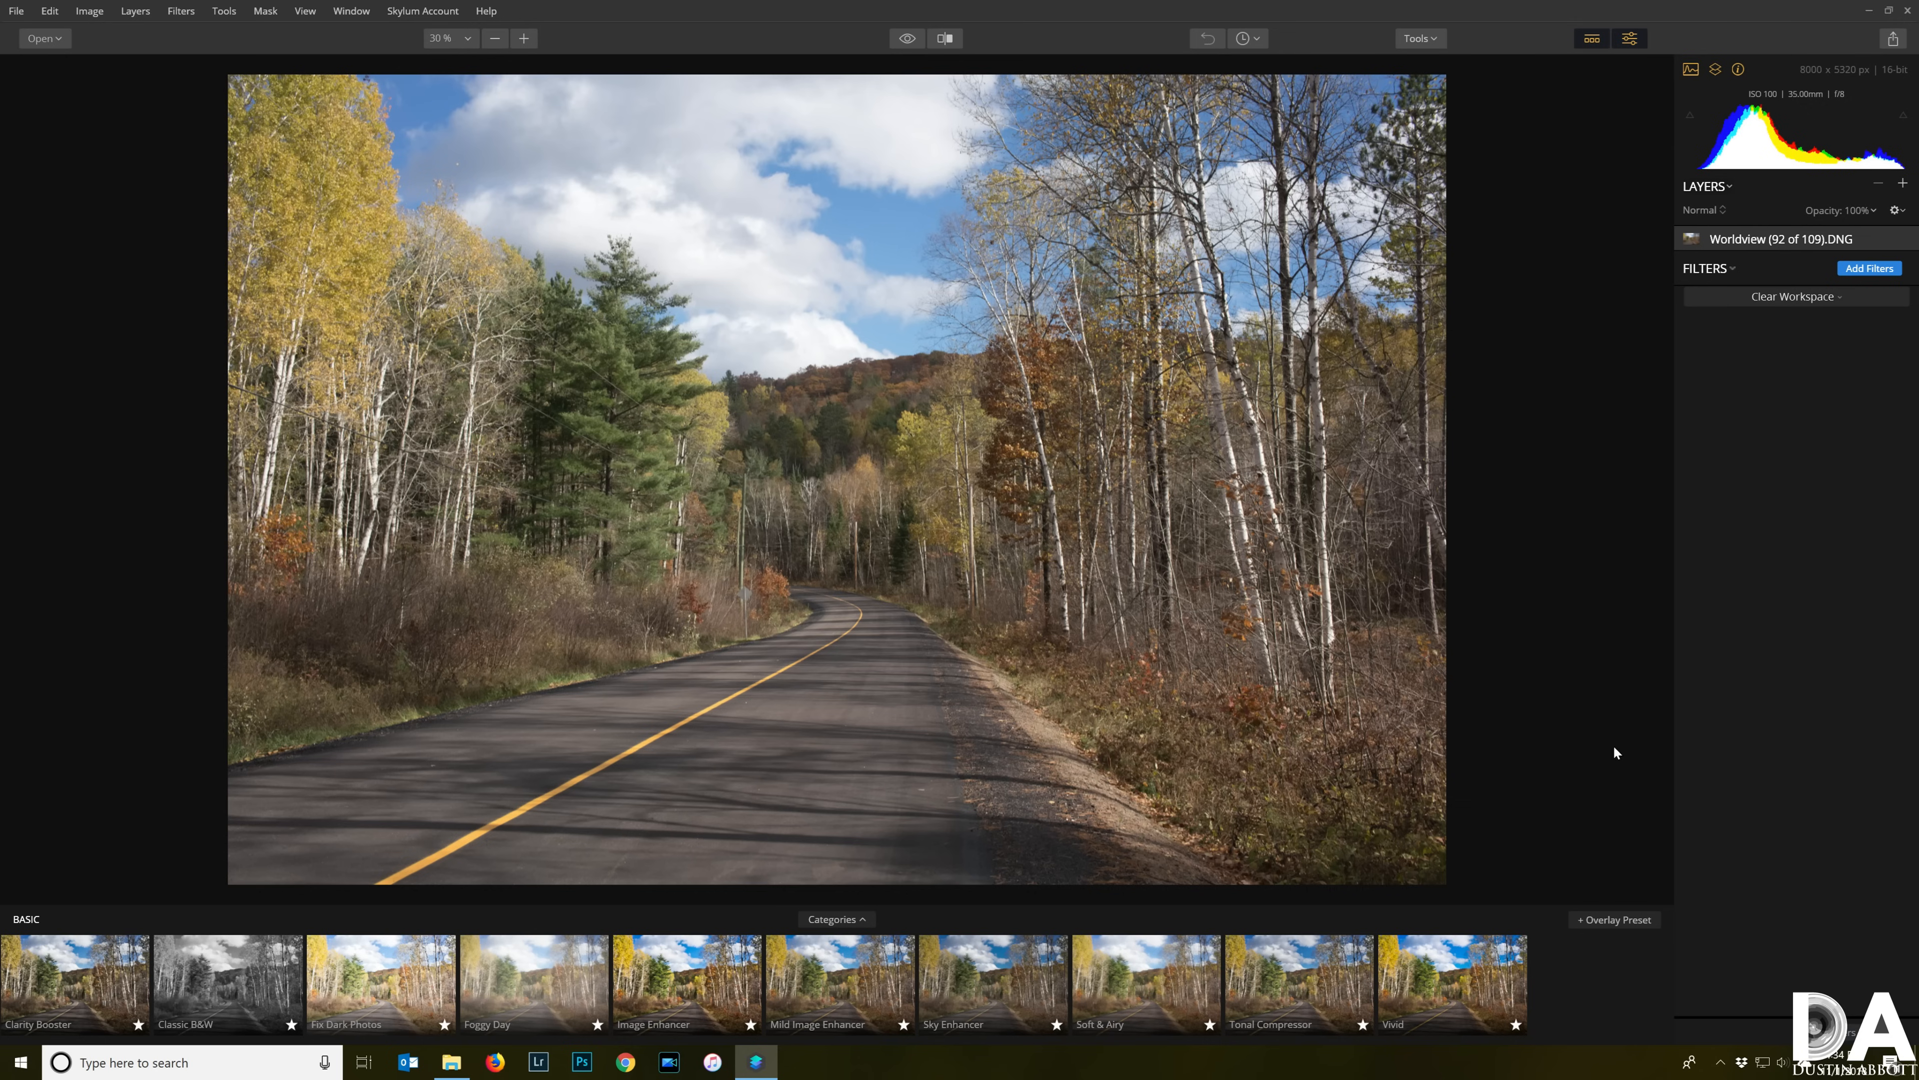
Choose the Basic preset category, set AI Sky Enhancer to 50 and raise the Accent AI boost.
left_click(836, 920)
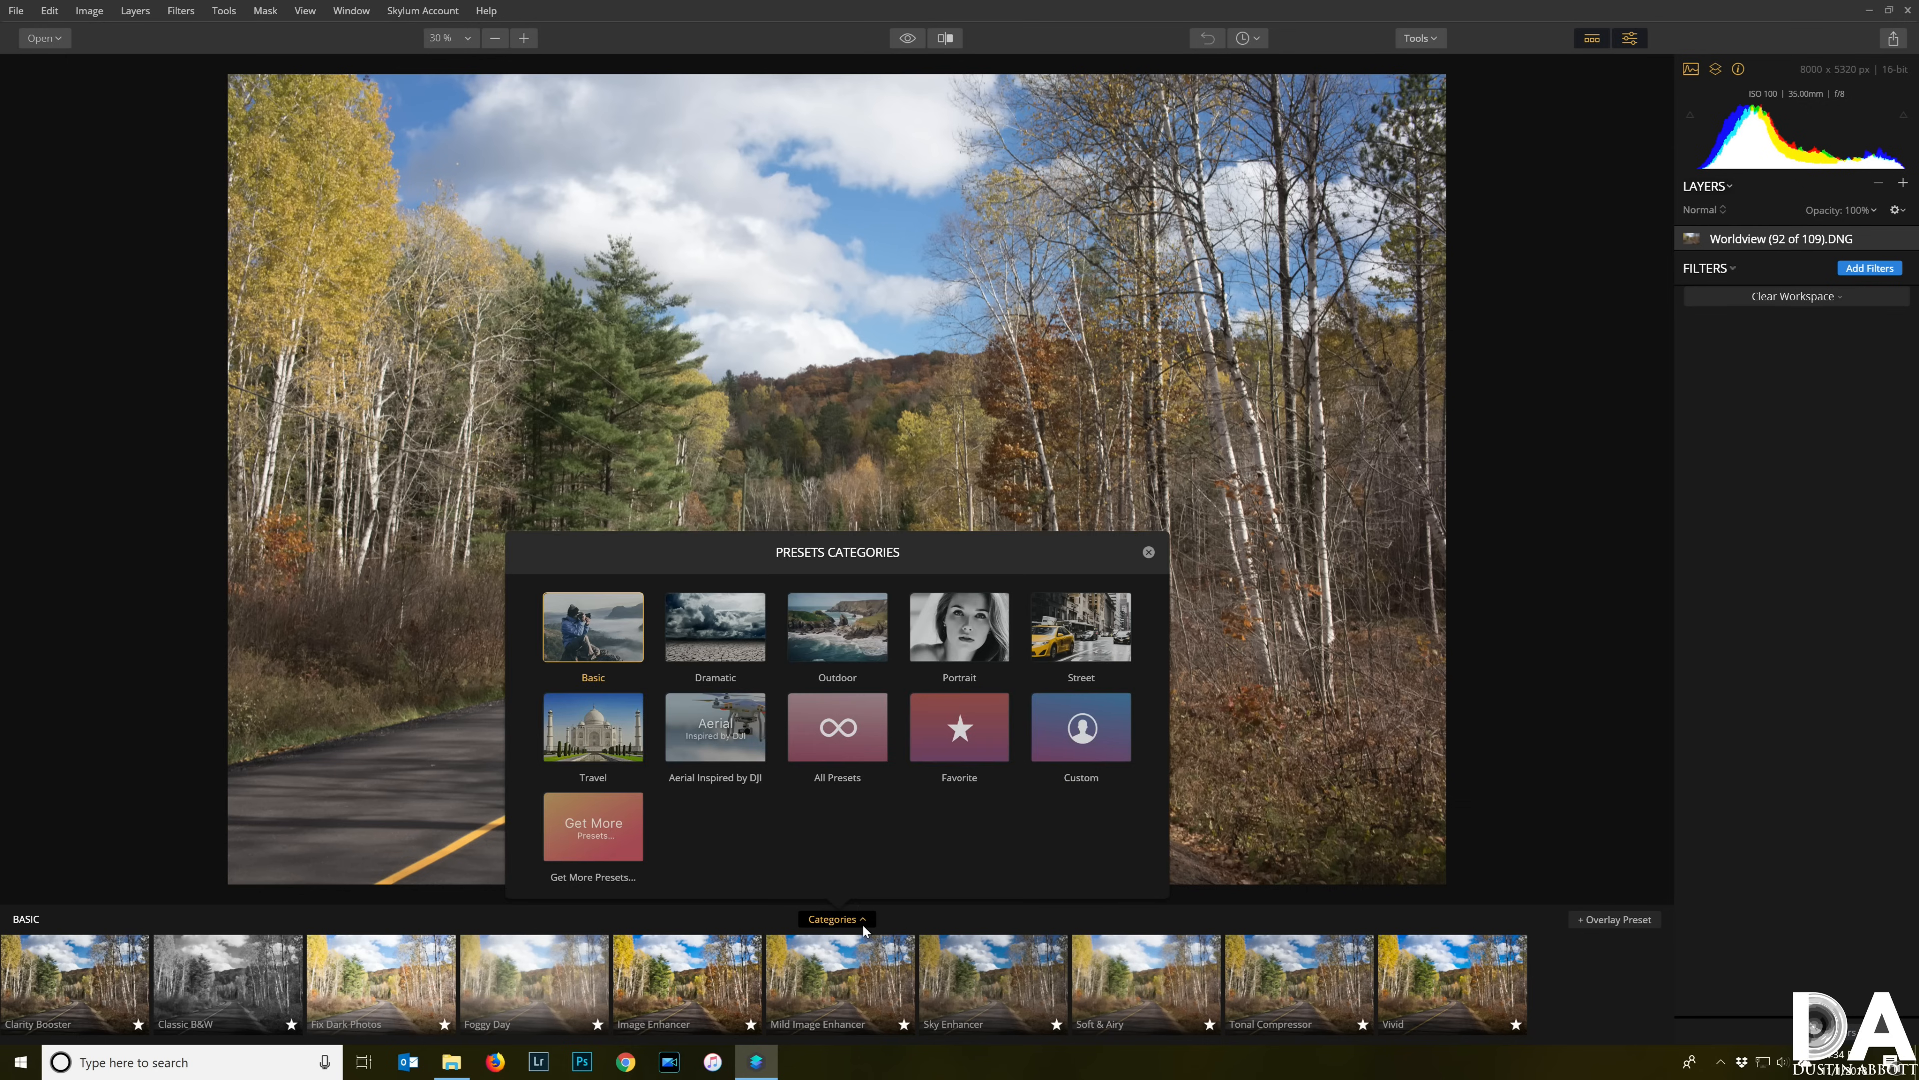
left_click(840, 983)
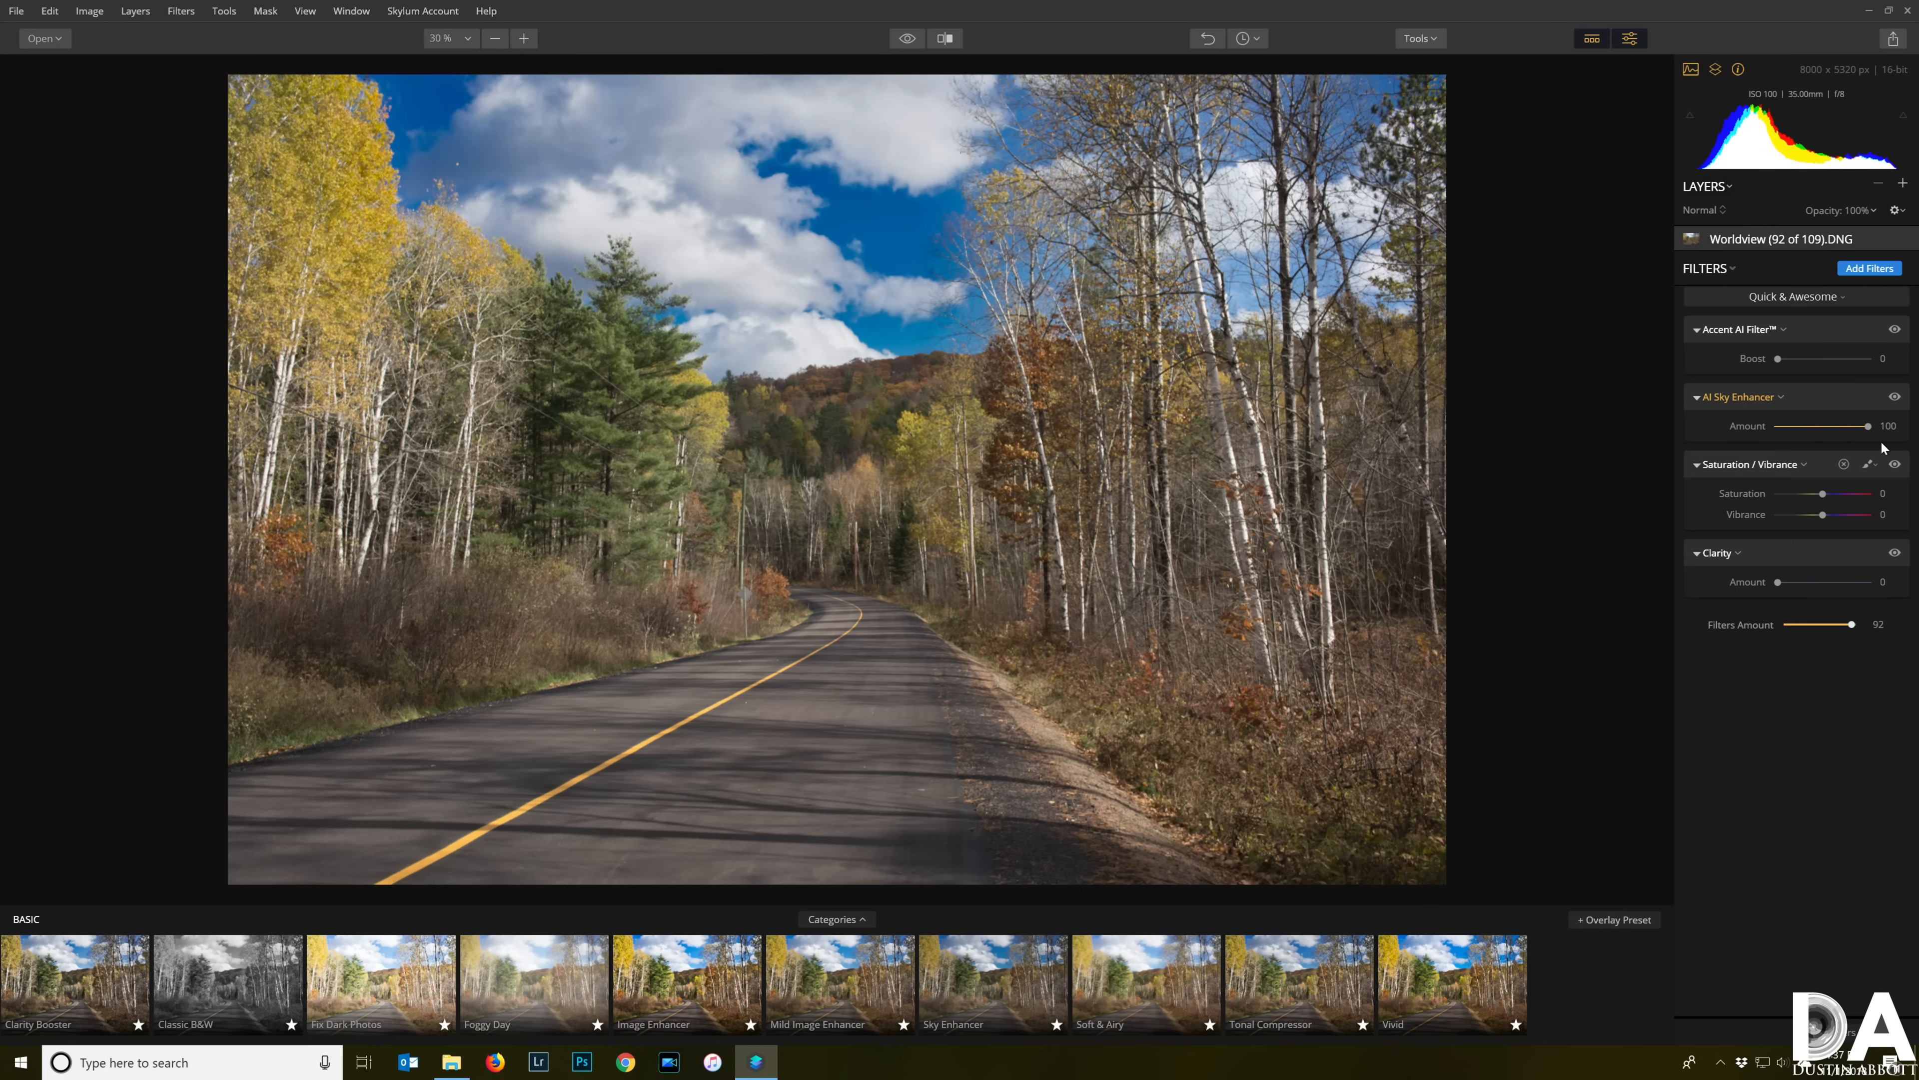
left_click_drag(1871, 426, 1821, 426)
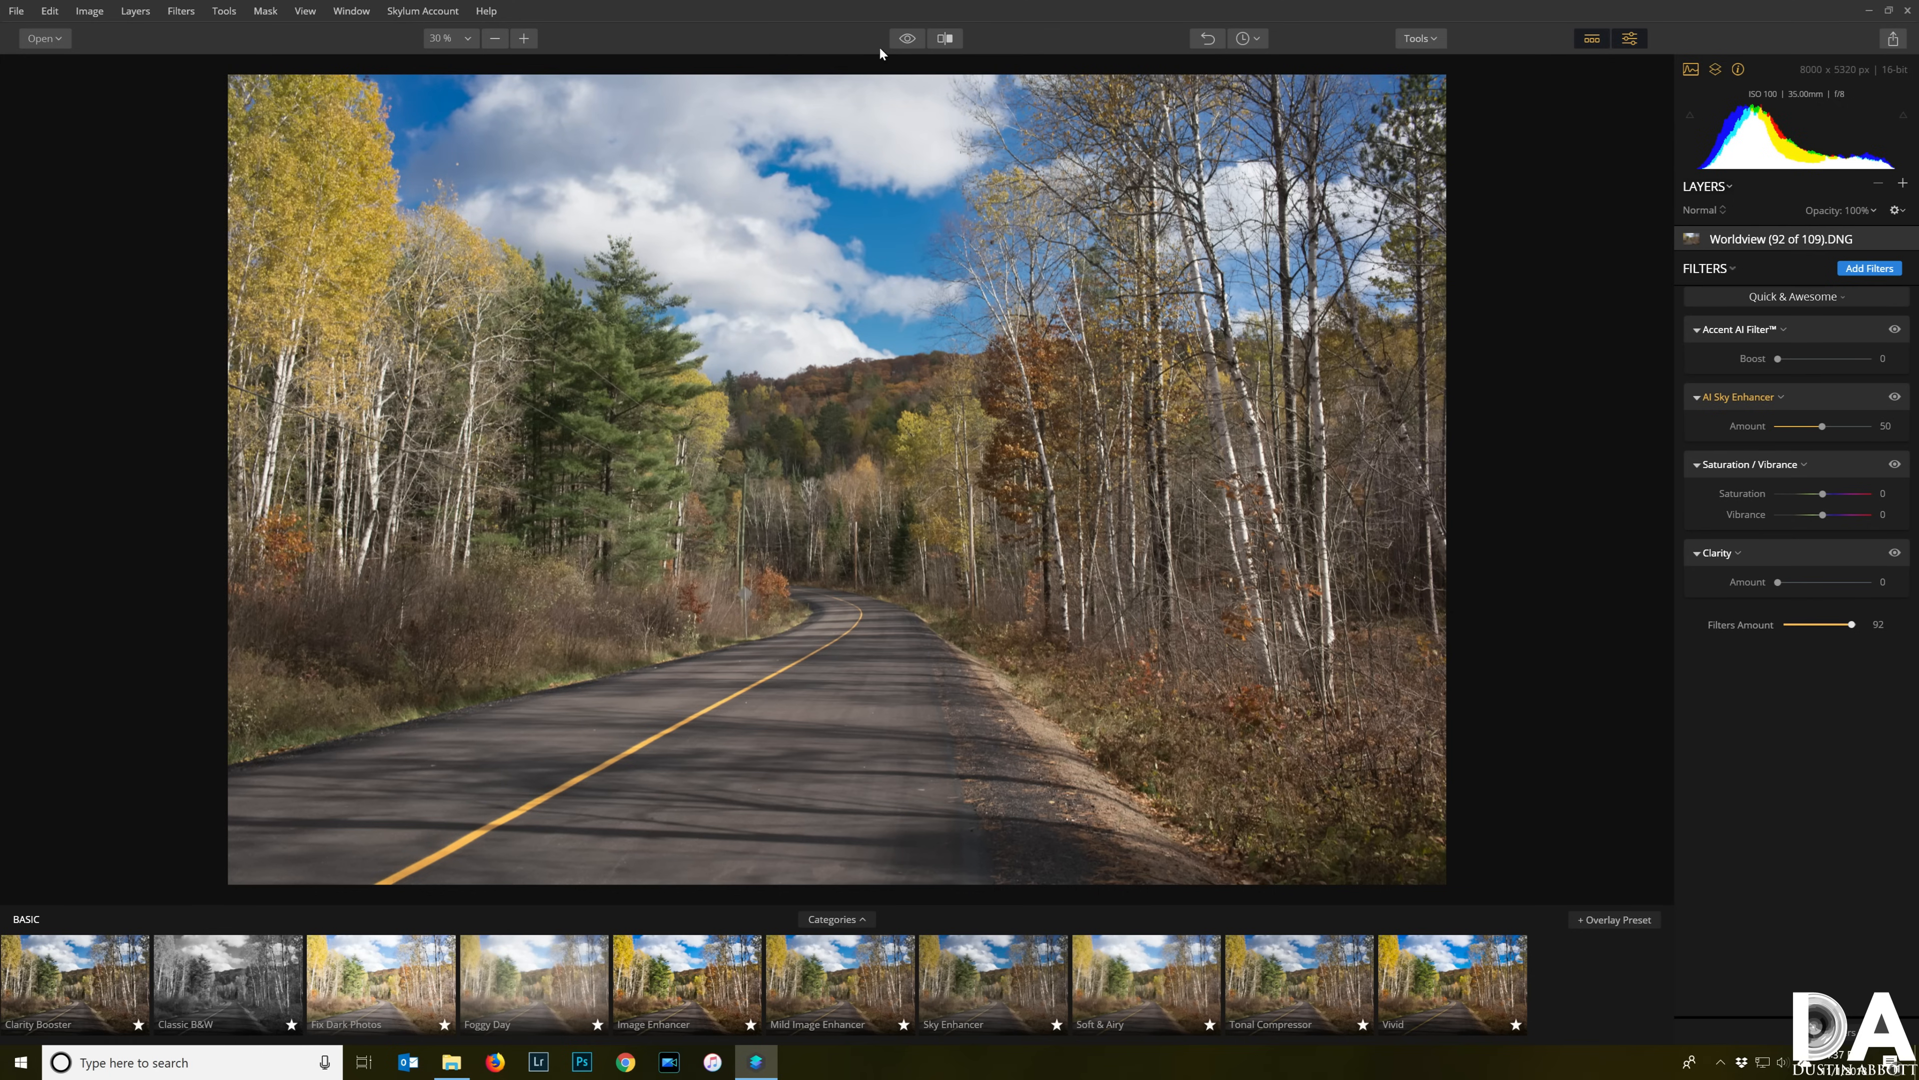
left_click_drag(1778, 359, 1883, 358)
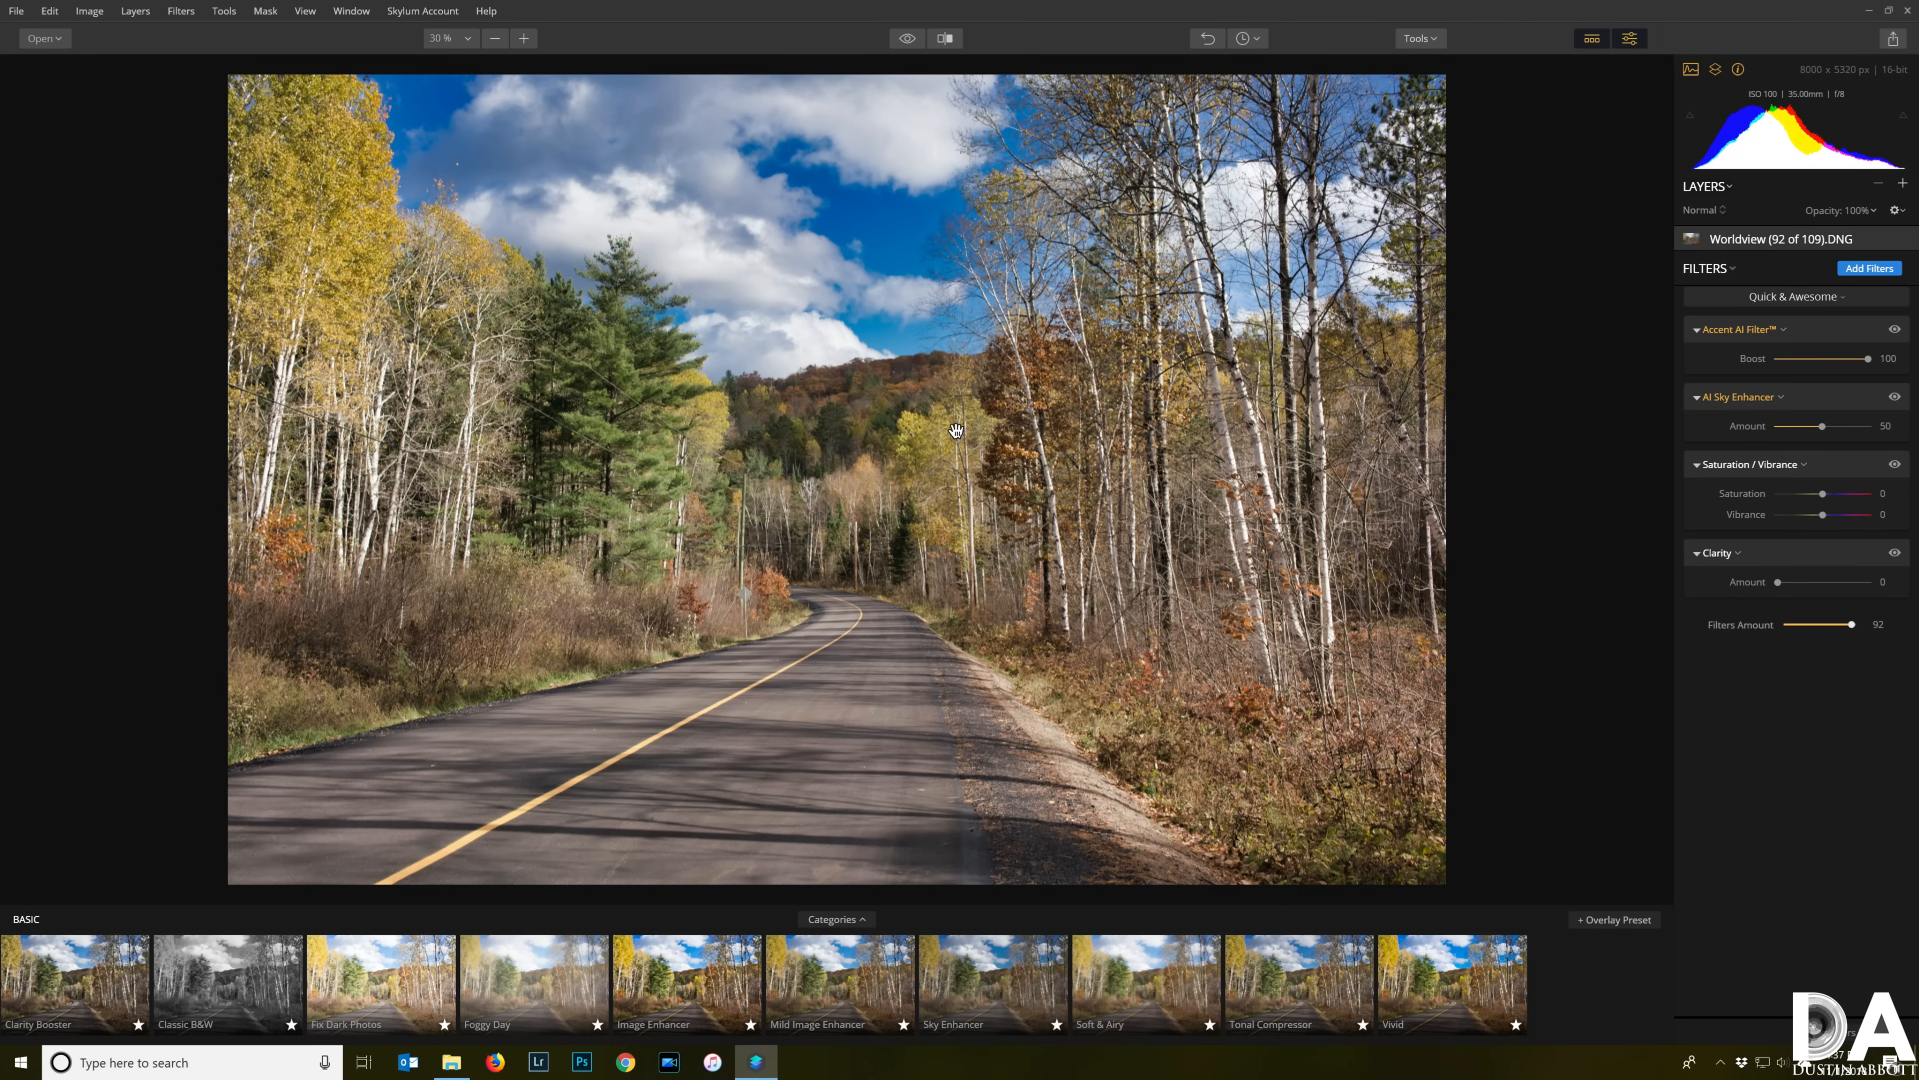
Adjust the Accent AI Filter Boost slider toward full strength.
left_click_drag(1865, 359, 1788, 358)
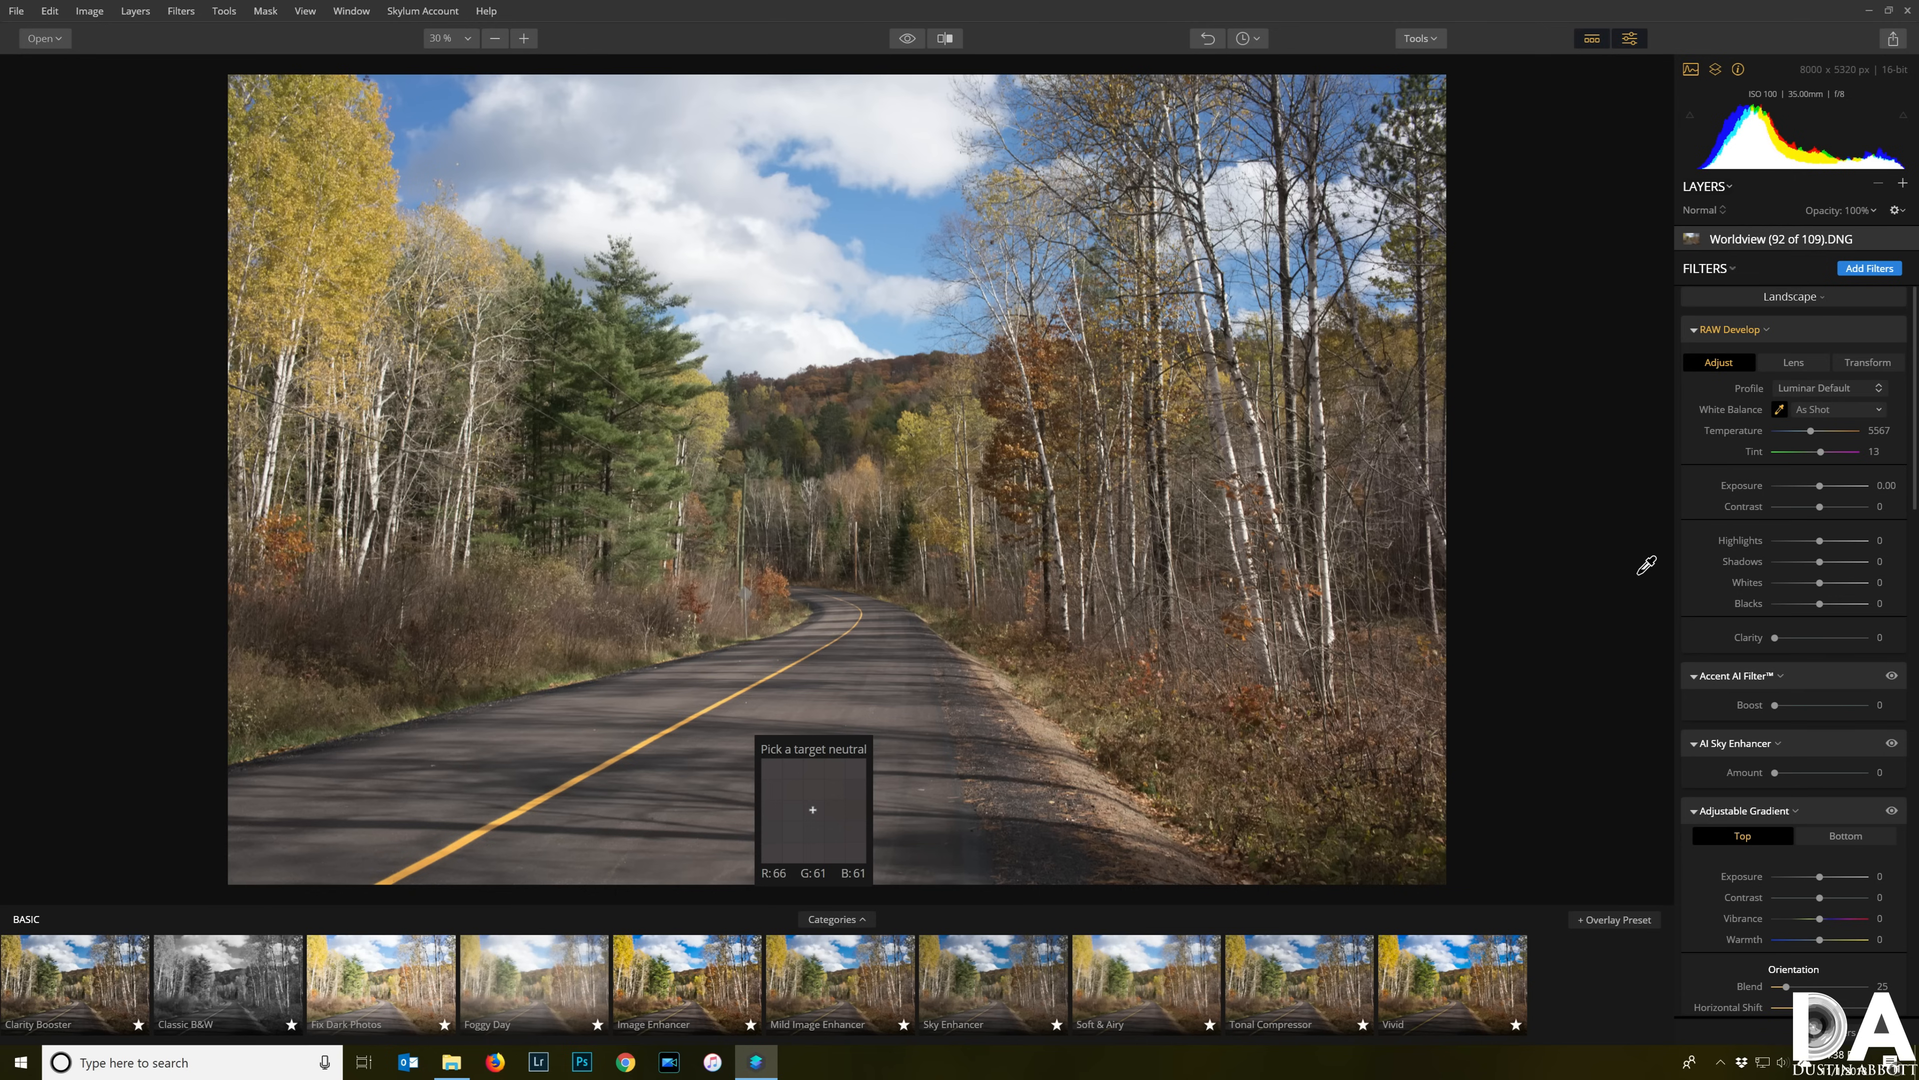
Sample a neutral spot with the White Balance eyedropper in RAW Develop.
left_click_drag(1772, 773, 1791, 773)
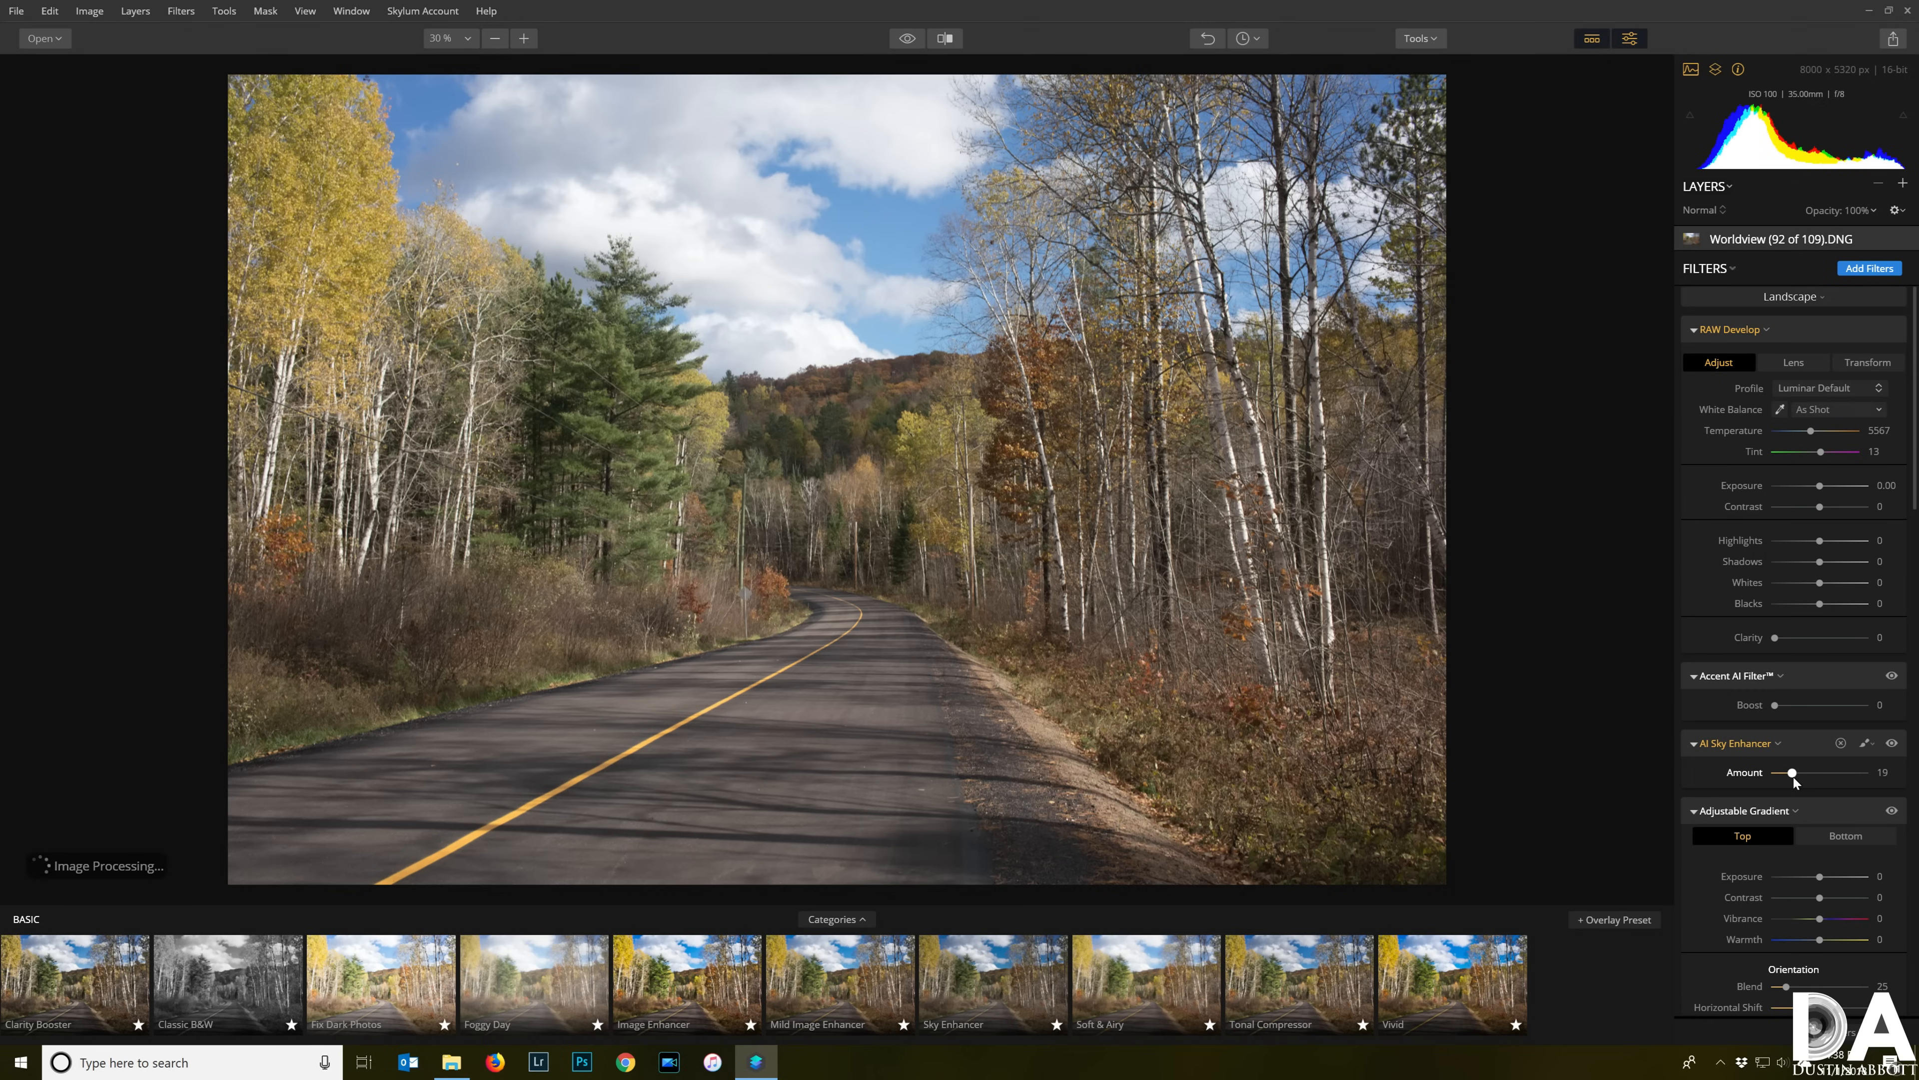
Raise the AI Sky Enhancer Amount to about 19 for a richer sky.
left_click_drag(1792, 773, 1810, 773)
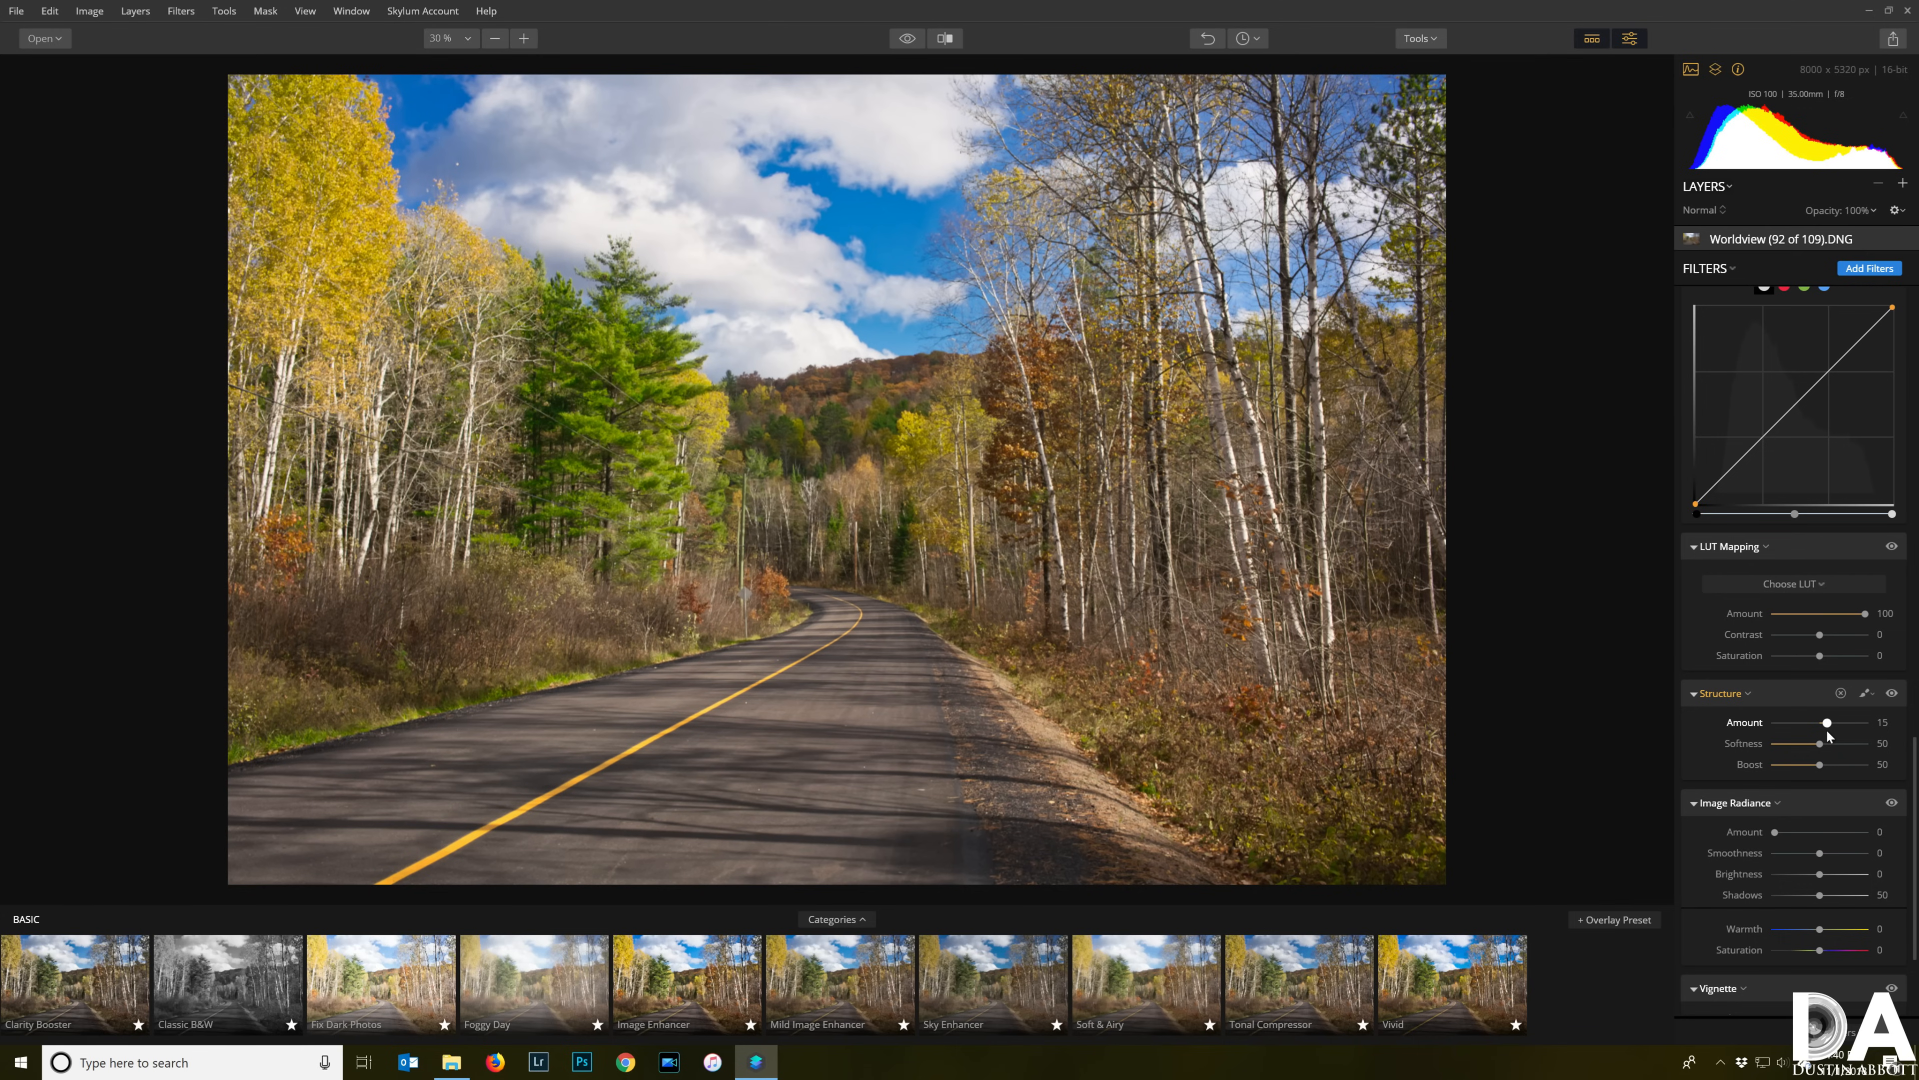
Set the Structure Amount to about 15 for more detail in trees and road.
left_click_drag(1836, 721, 1826, 722)
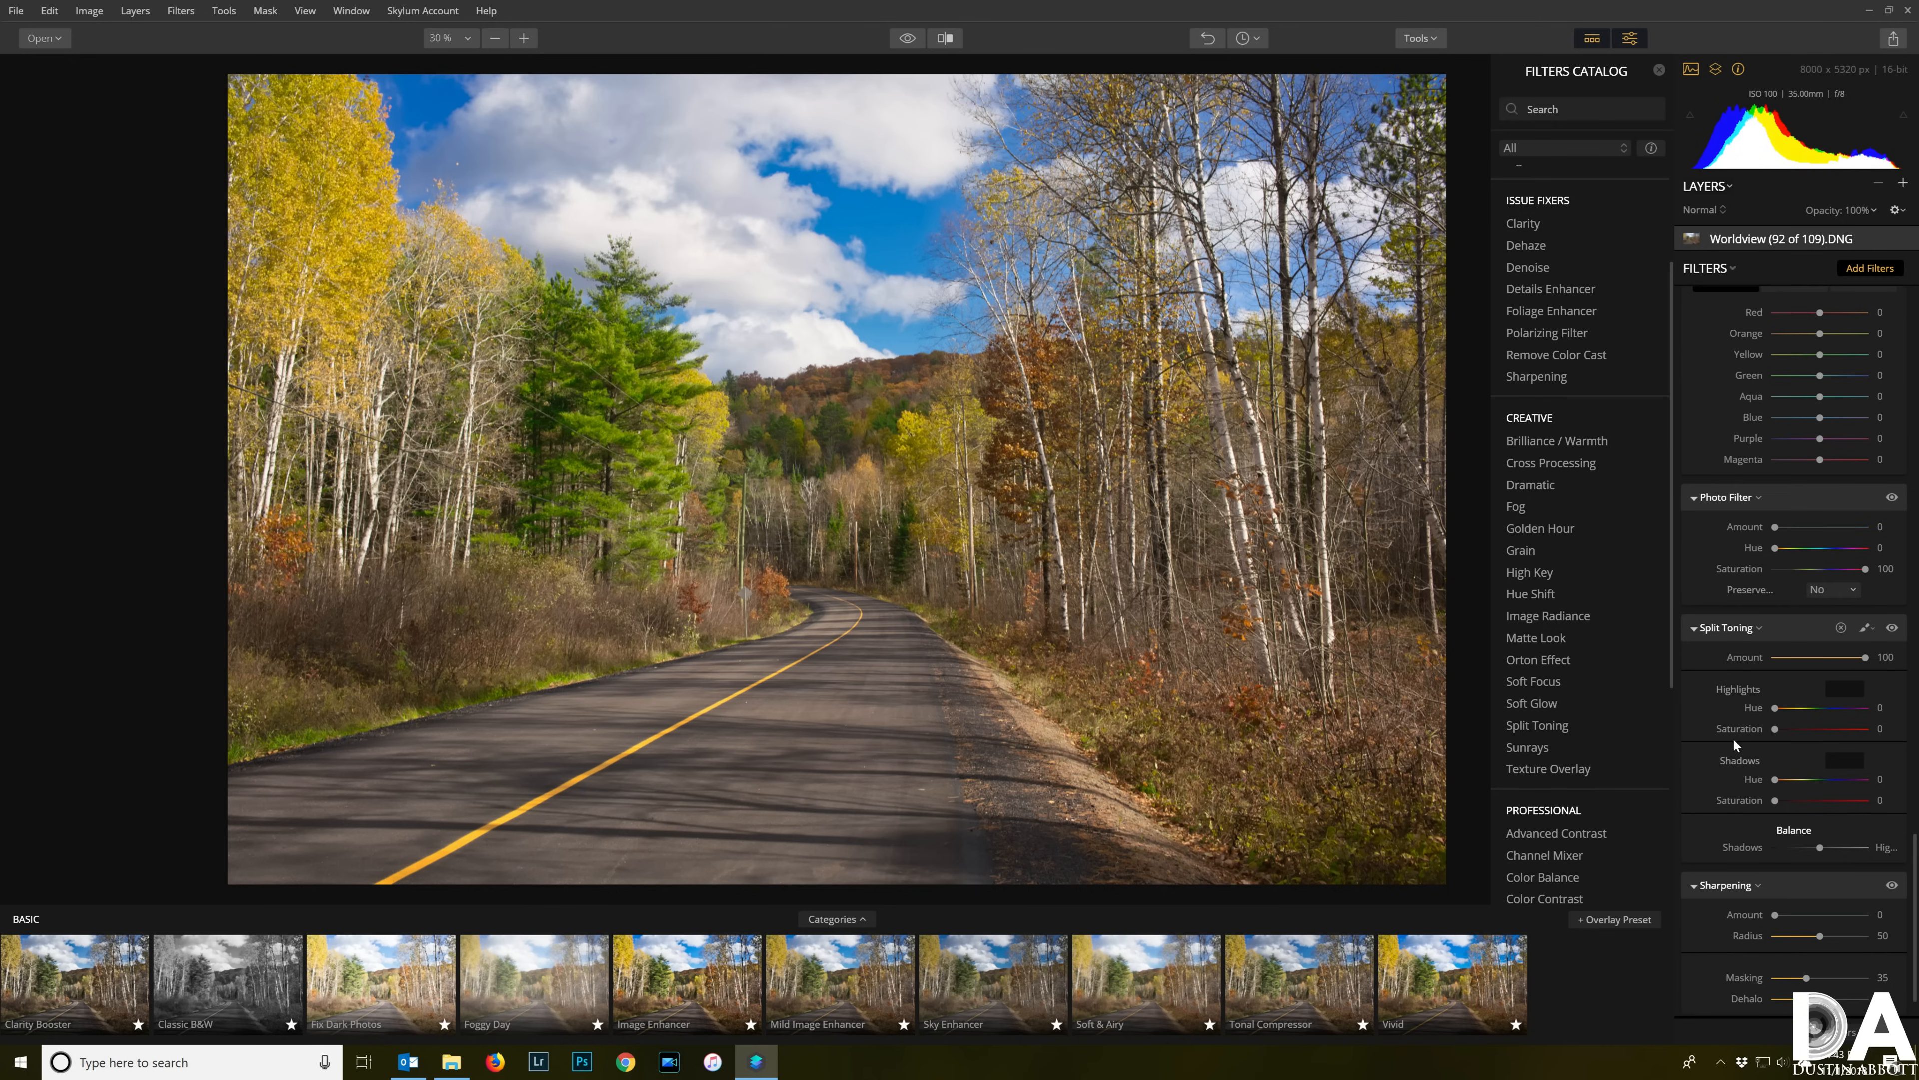
left_click(943, 38)
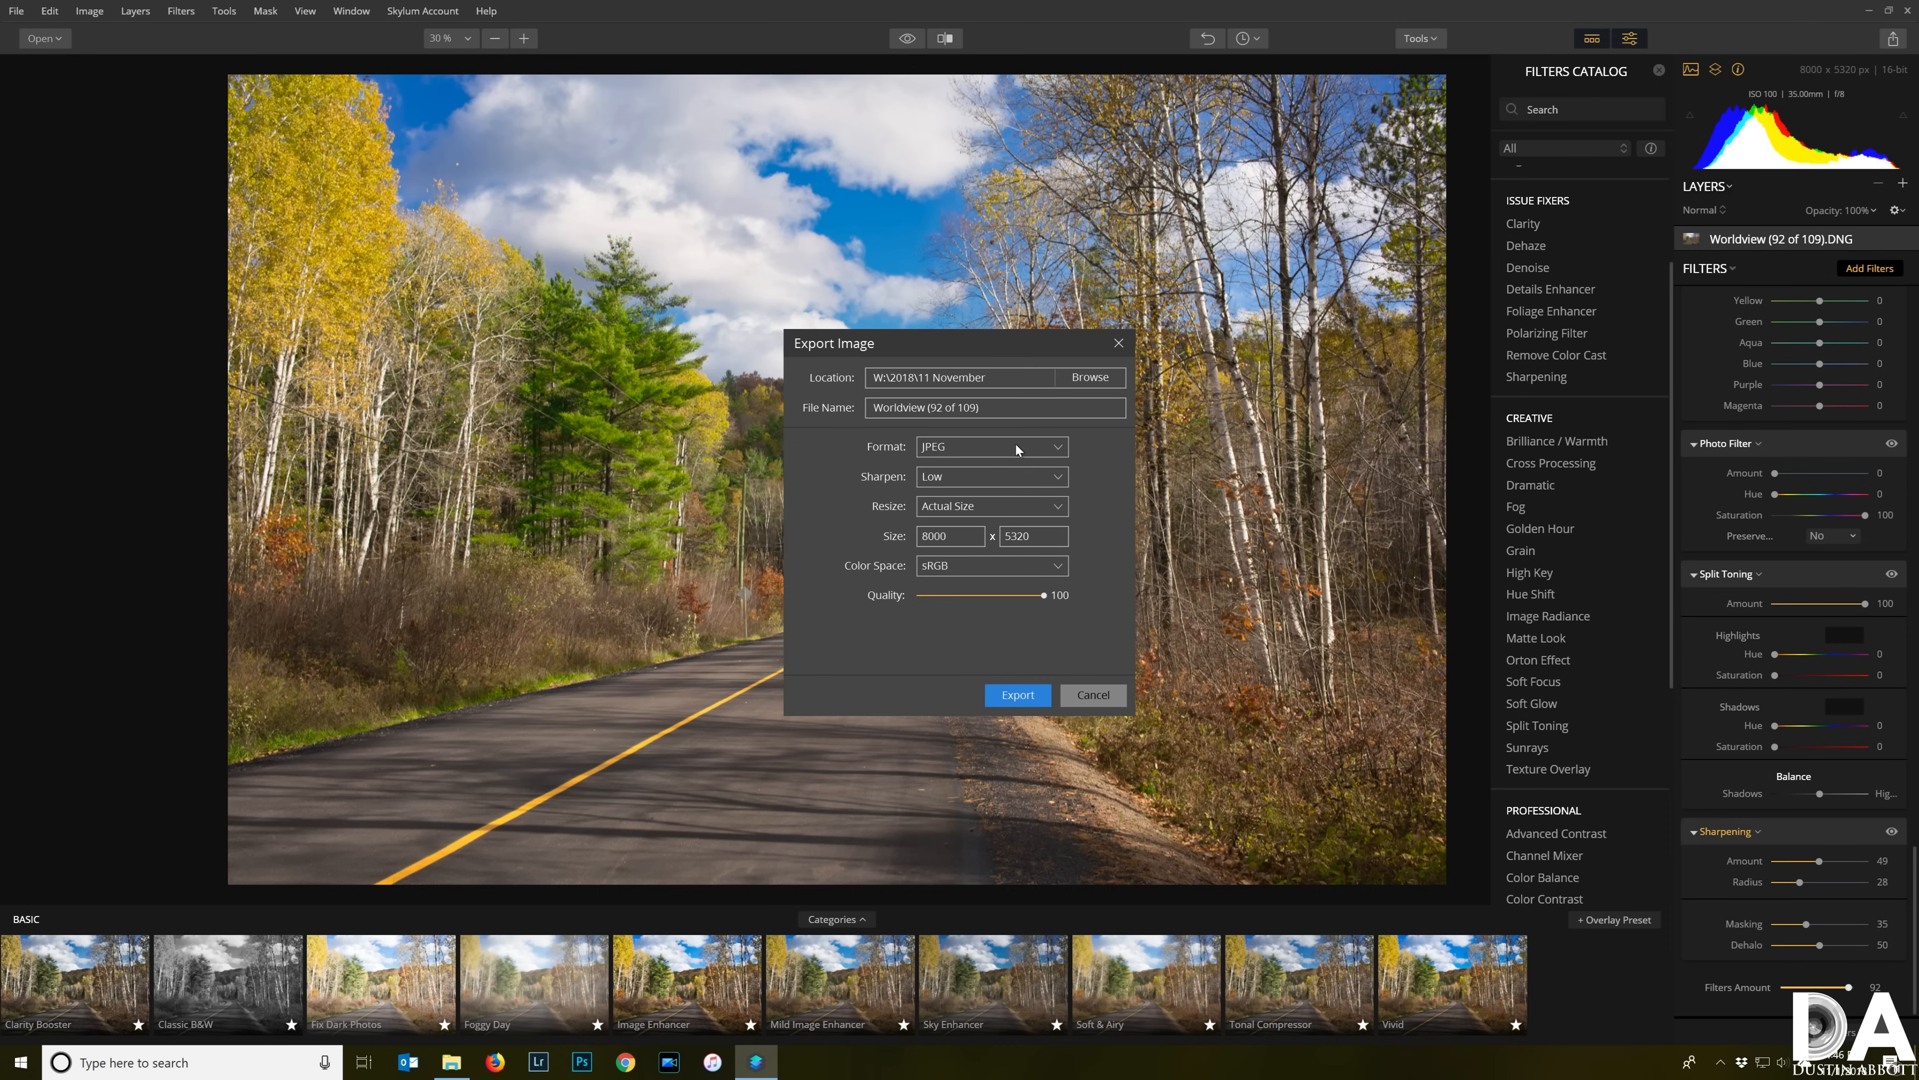
mouse_move(1000, 635)
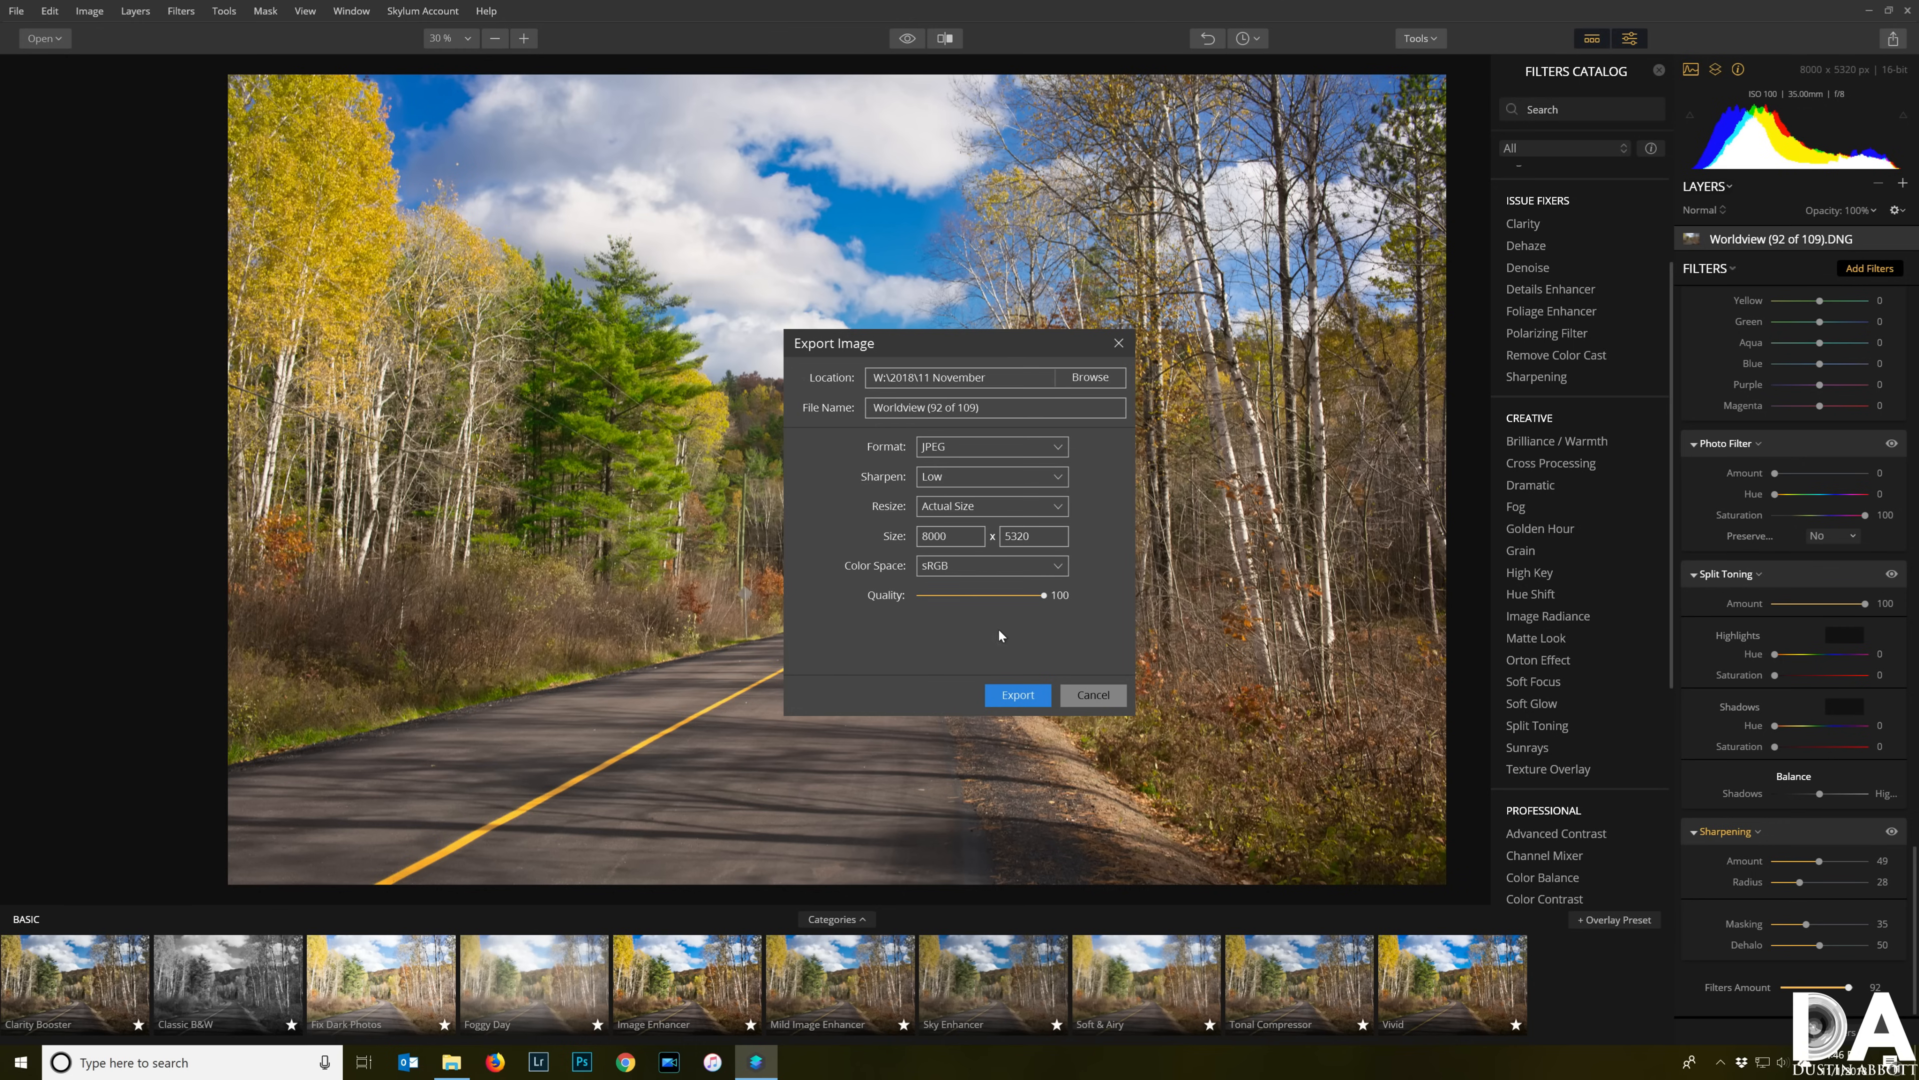
mouse_move(802, 525)
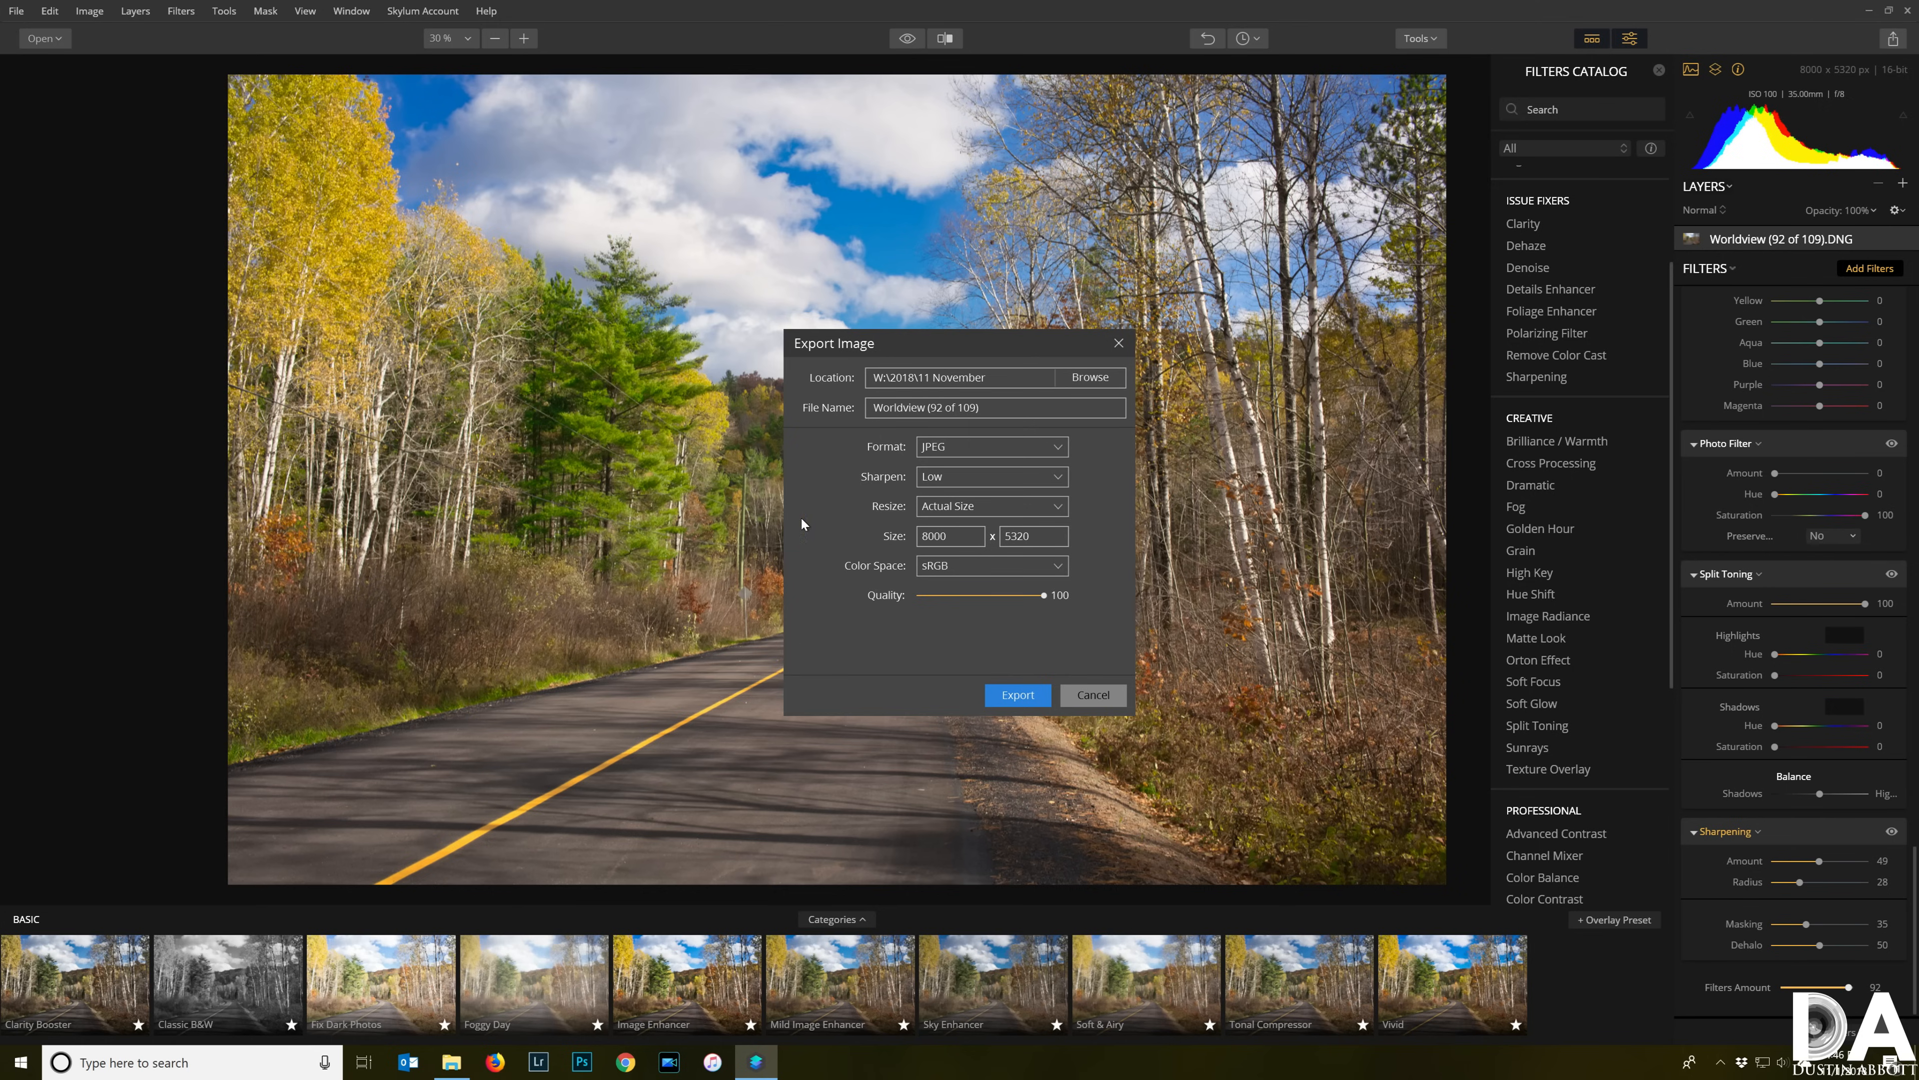